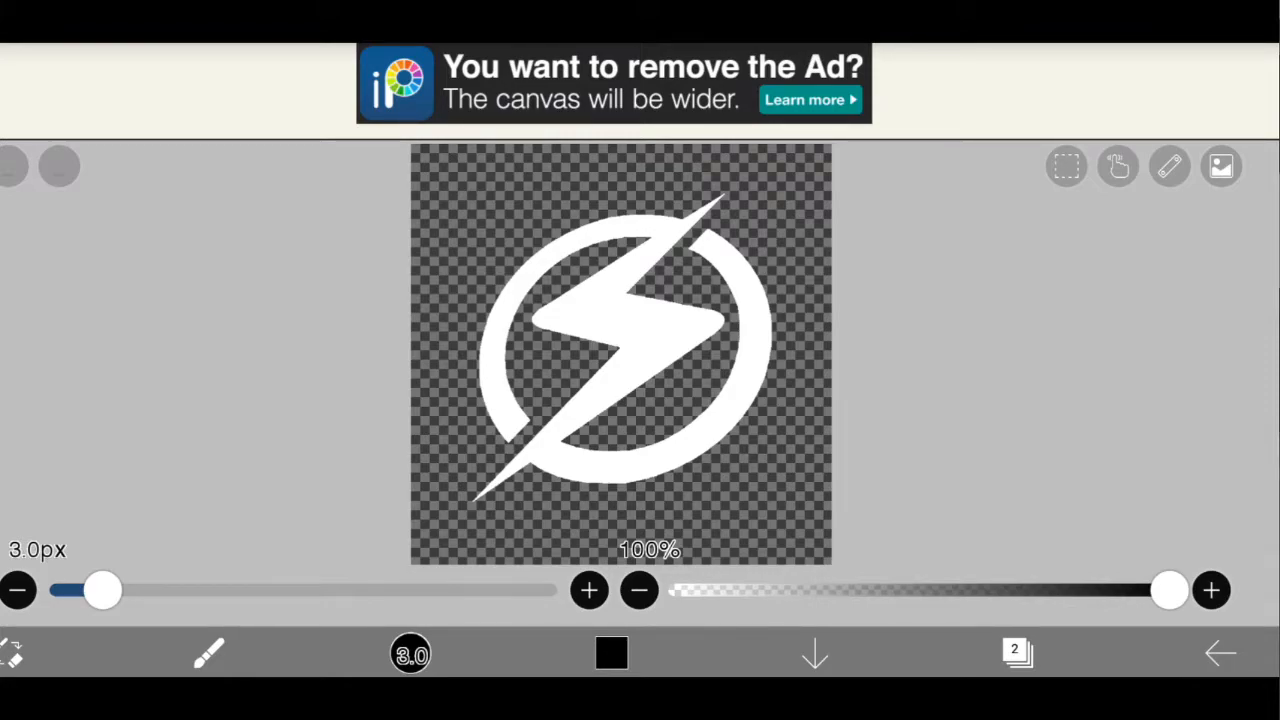
Place a red duplicate of the lightning-bolt logo offset and scaled down beneath the white one
left_click(1017, 651)
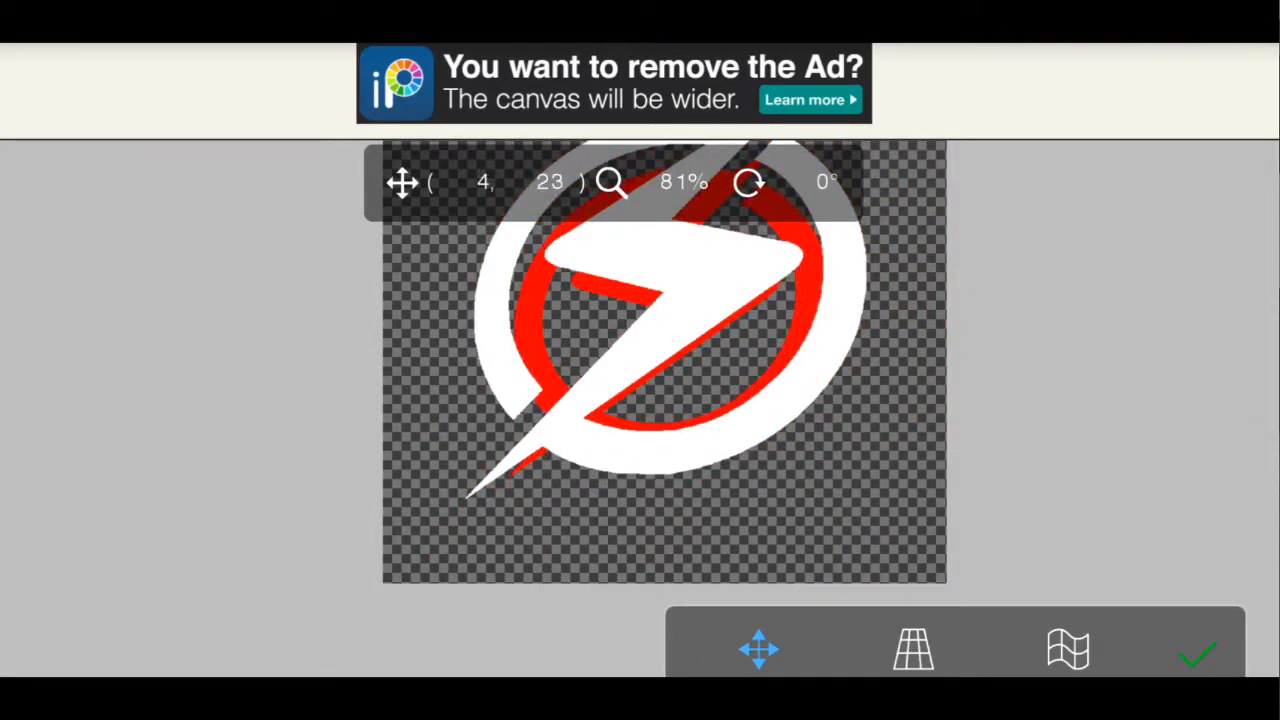
Fill cyan, magenta and green offset edge pieces around the white bolt beside the red one
left_click(1199, 655)
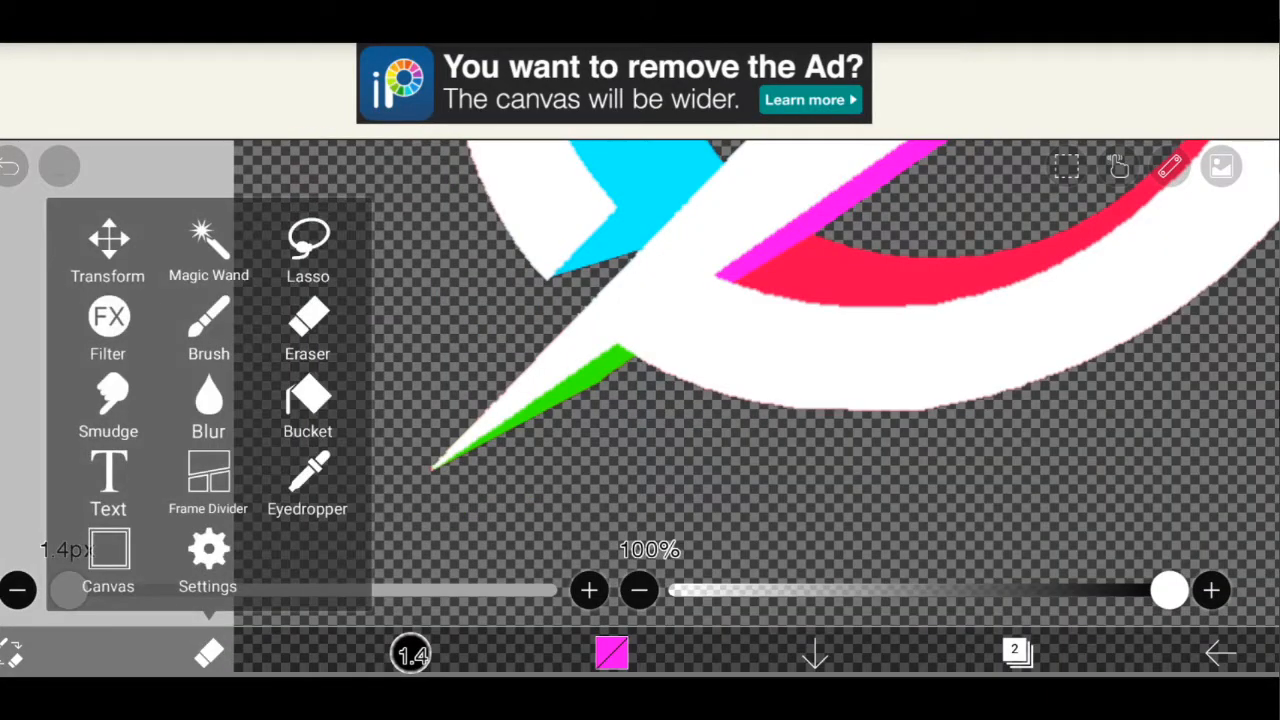
Browse the Adjust Color filters without applying any, then show the selection options
left_click(108, 330)
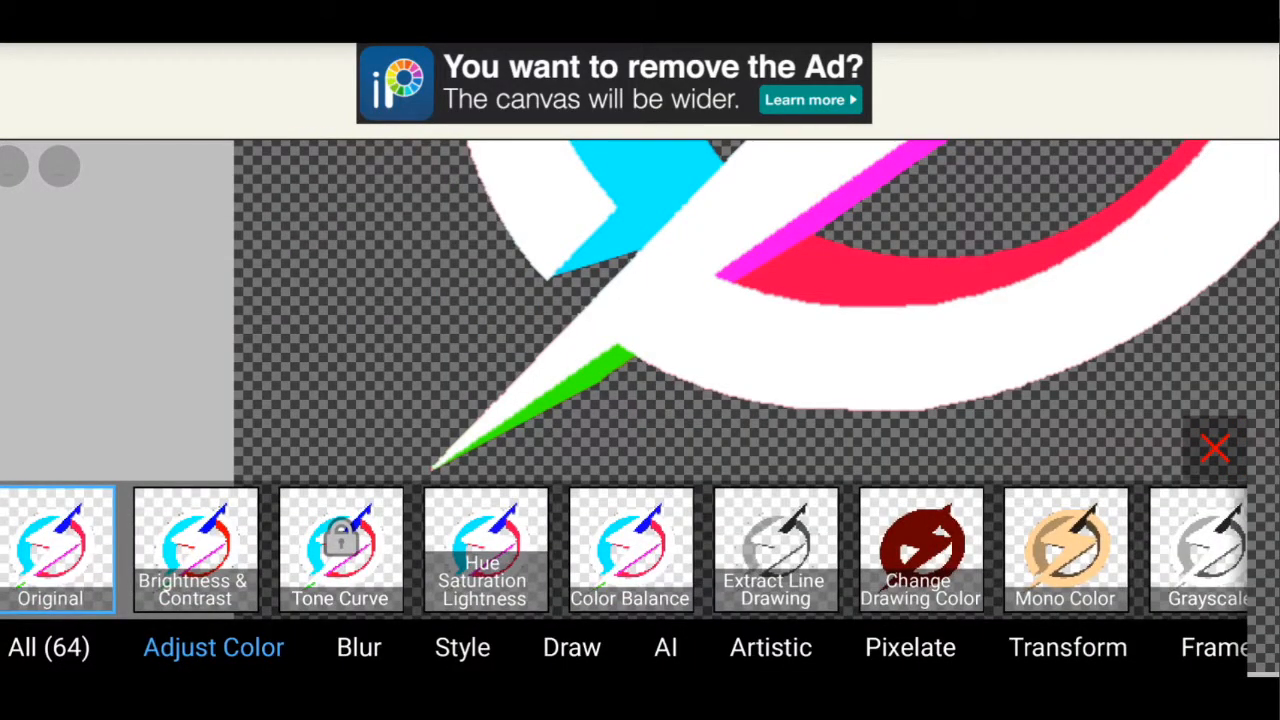
left_click(918, 545)
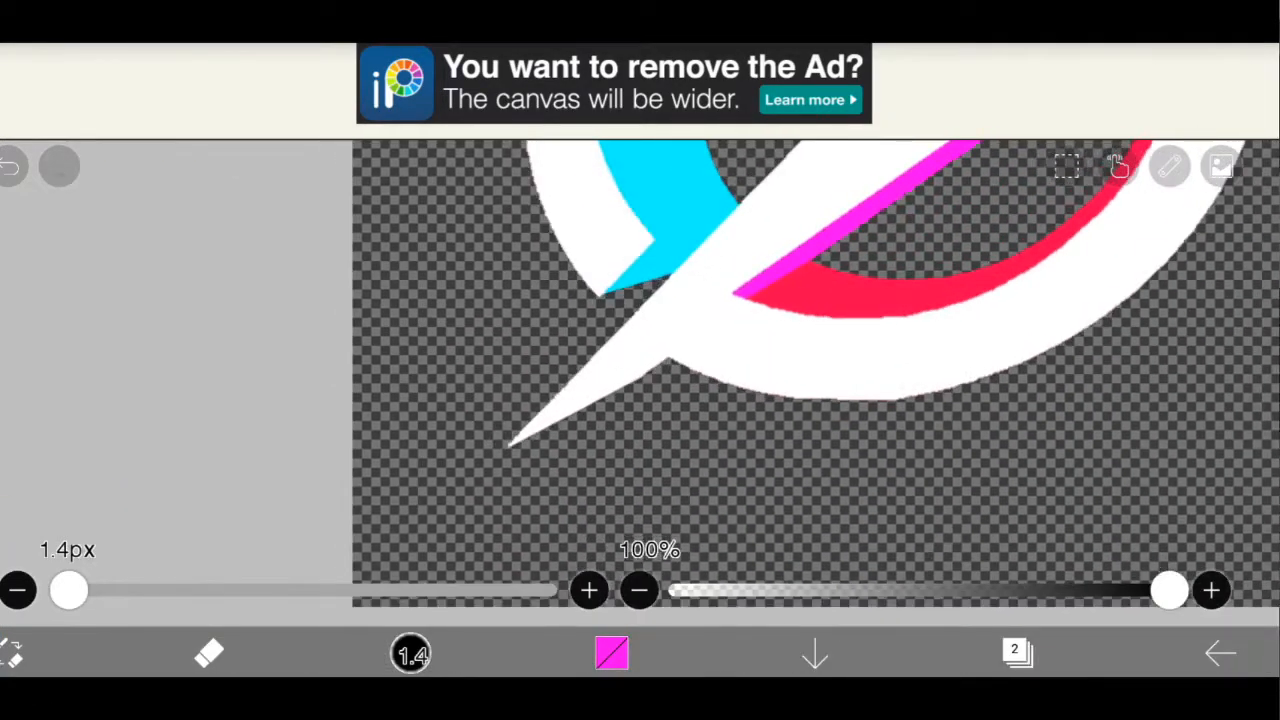
left_click(1017, 651)
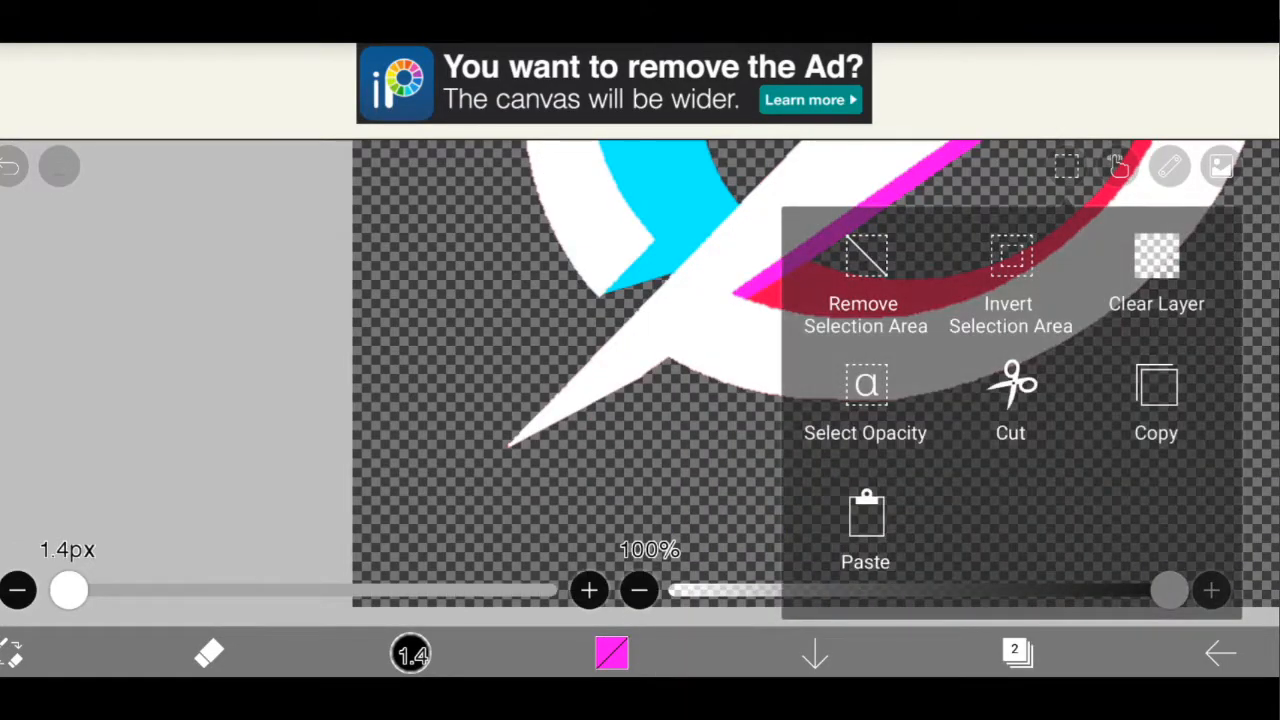
Select the bolt's thin lower tail and set up an 80px black Airbrush (Normal)
left_click(865, 314)
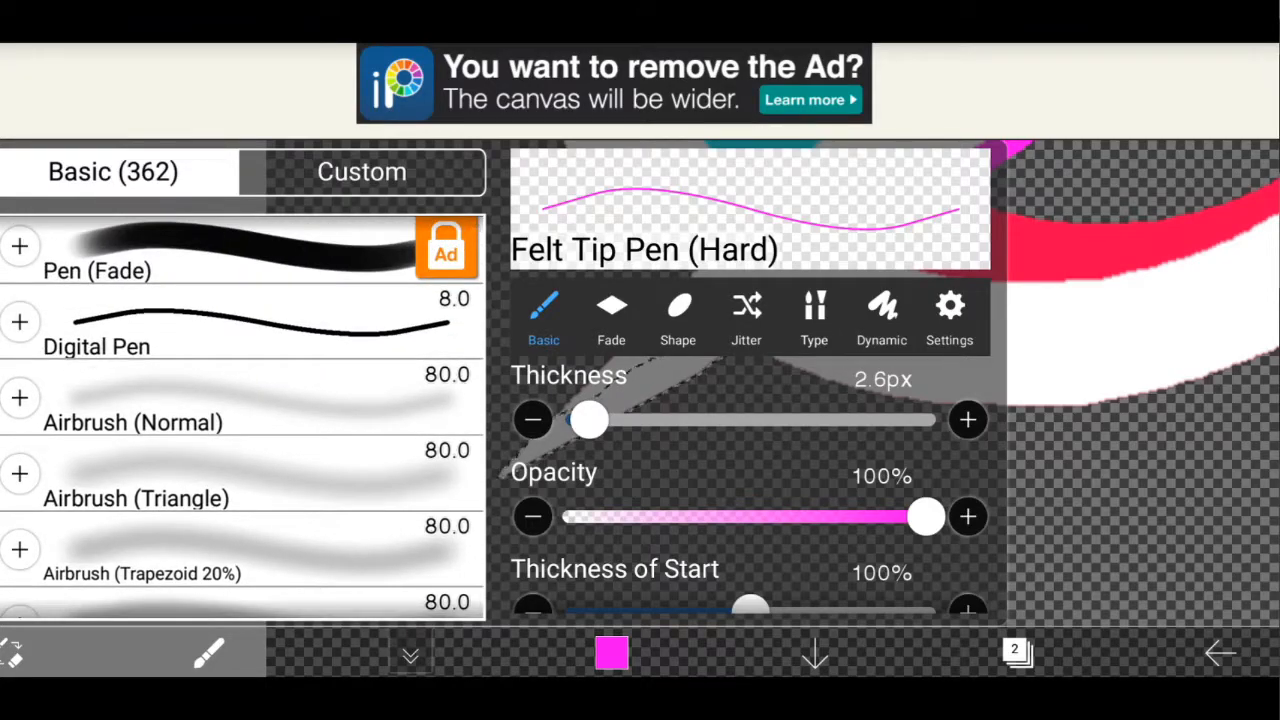
scroll("down", 3)
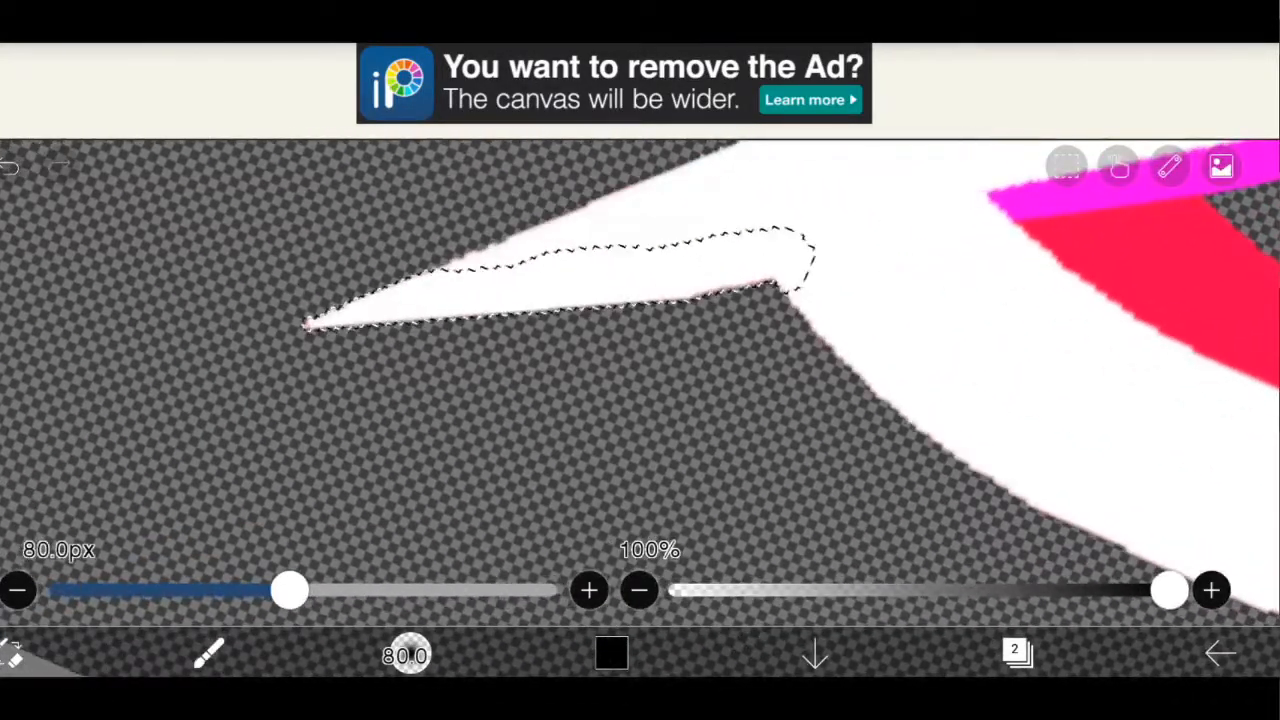
Spray soft black airbrush shading along the lower tail on a new layer
left_click(1017, 651)
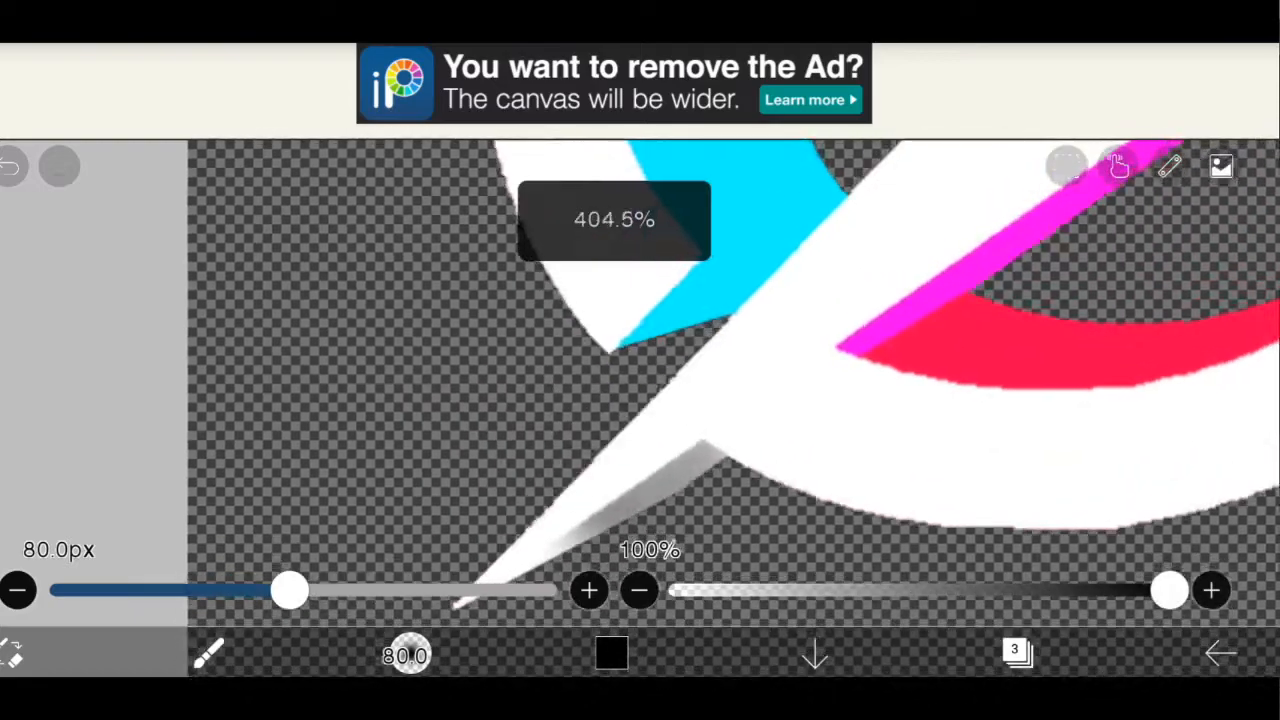
left_click(1017, 650)
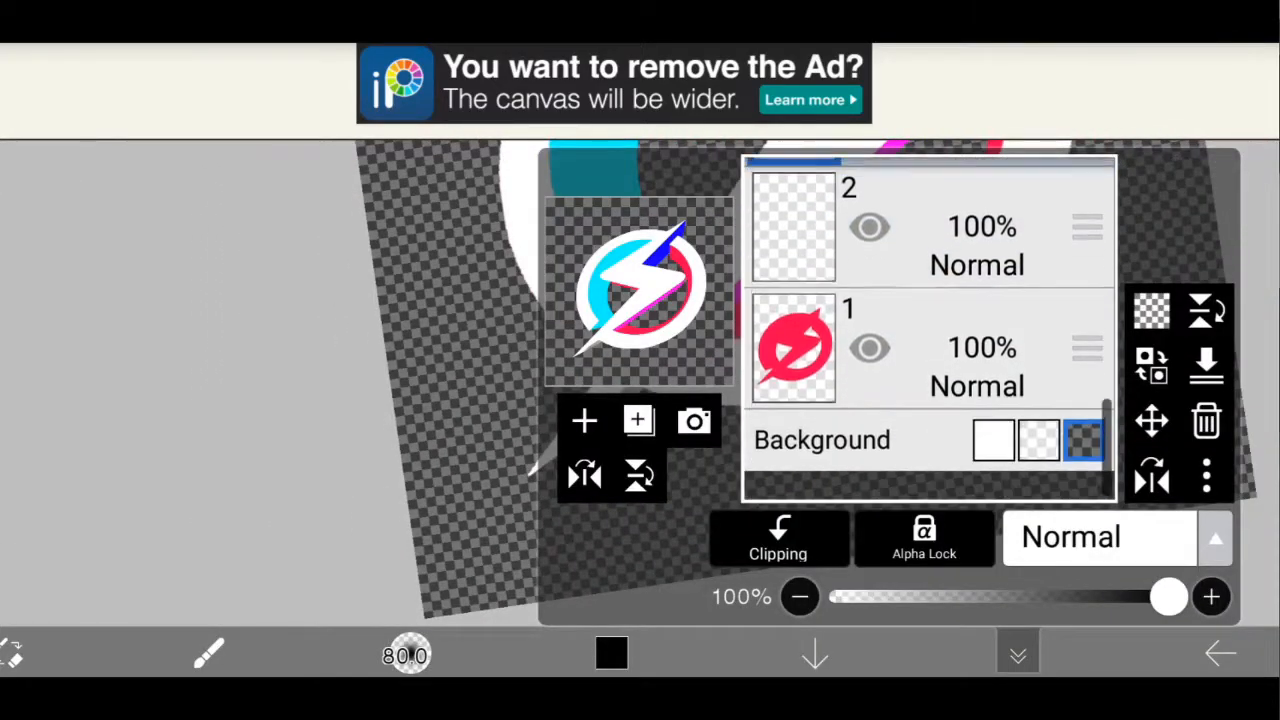